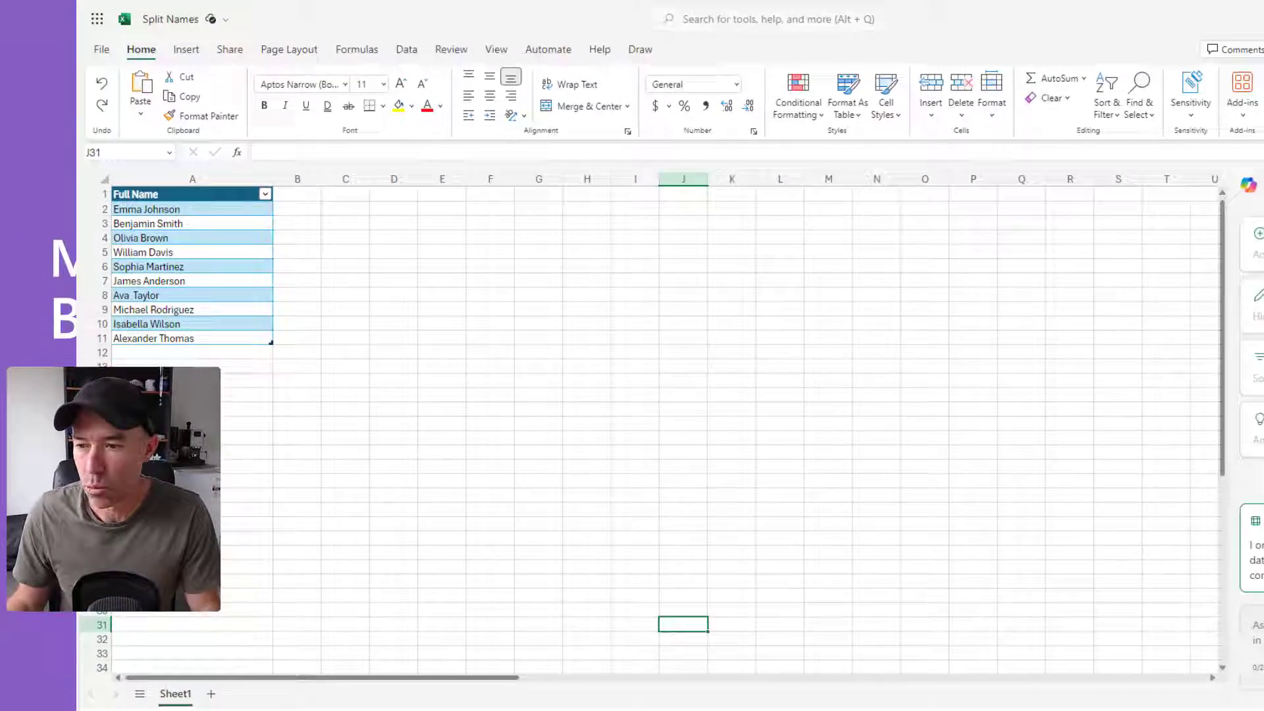
# Step: Open the Copilot pane beside the Split Names table
pyautogui.click(1057, 129)
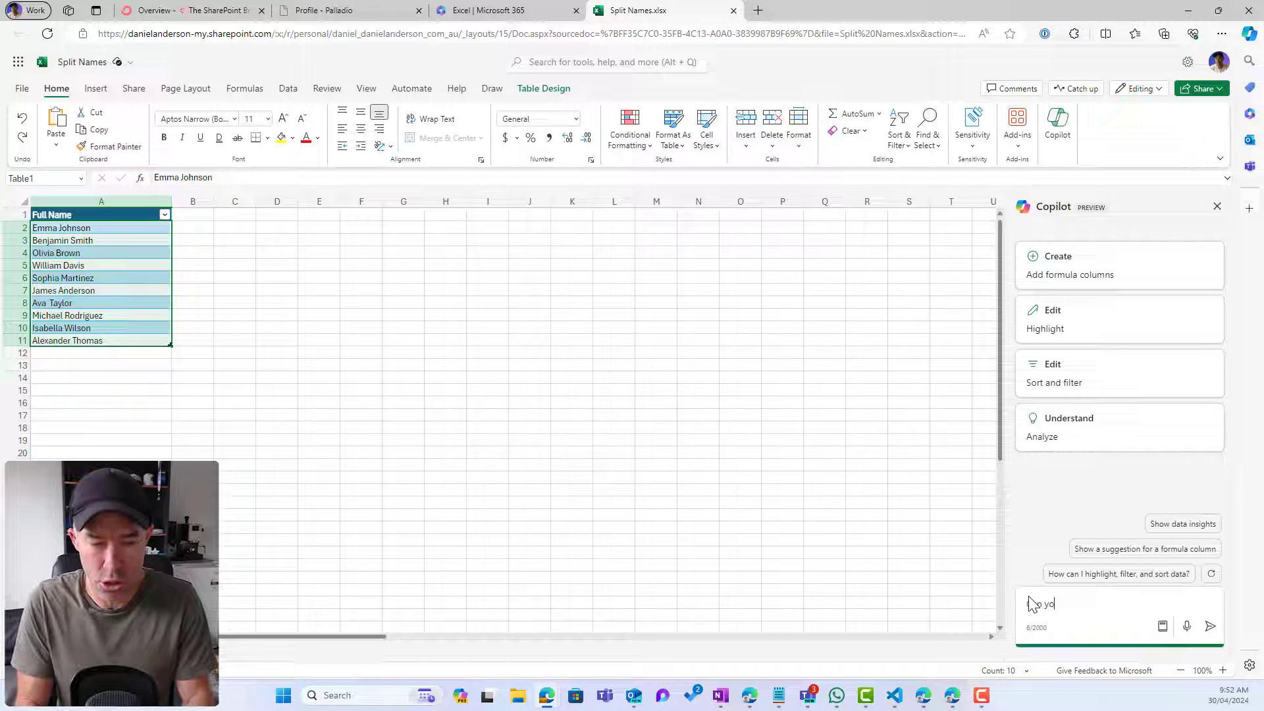
# Step: Ask Copilot 'Can you please split the Full Name into first name and last name'
pyautogui.write('you please split the')
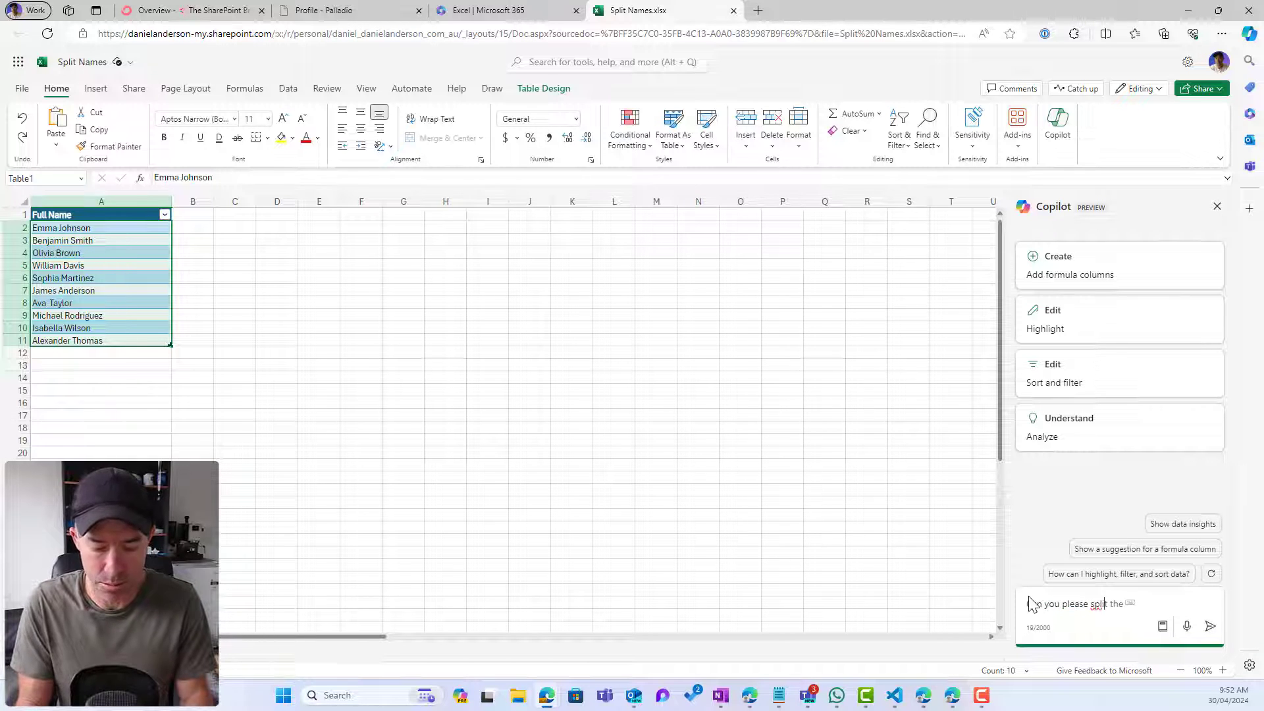
pyautogui.write('Full')
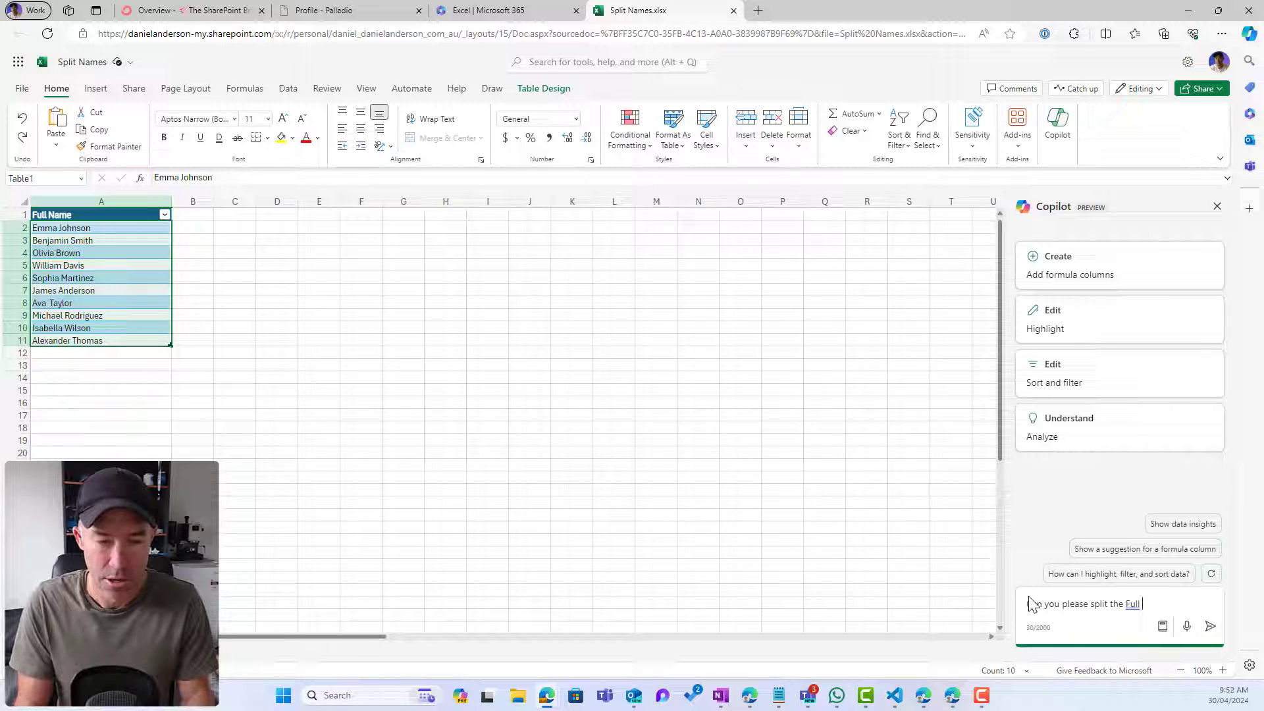
pyautogui.write('Name into first n')
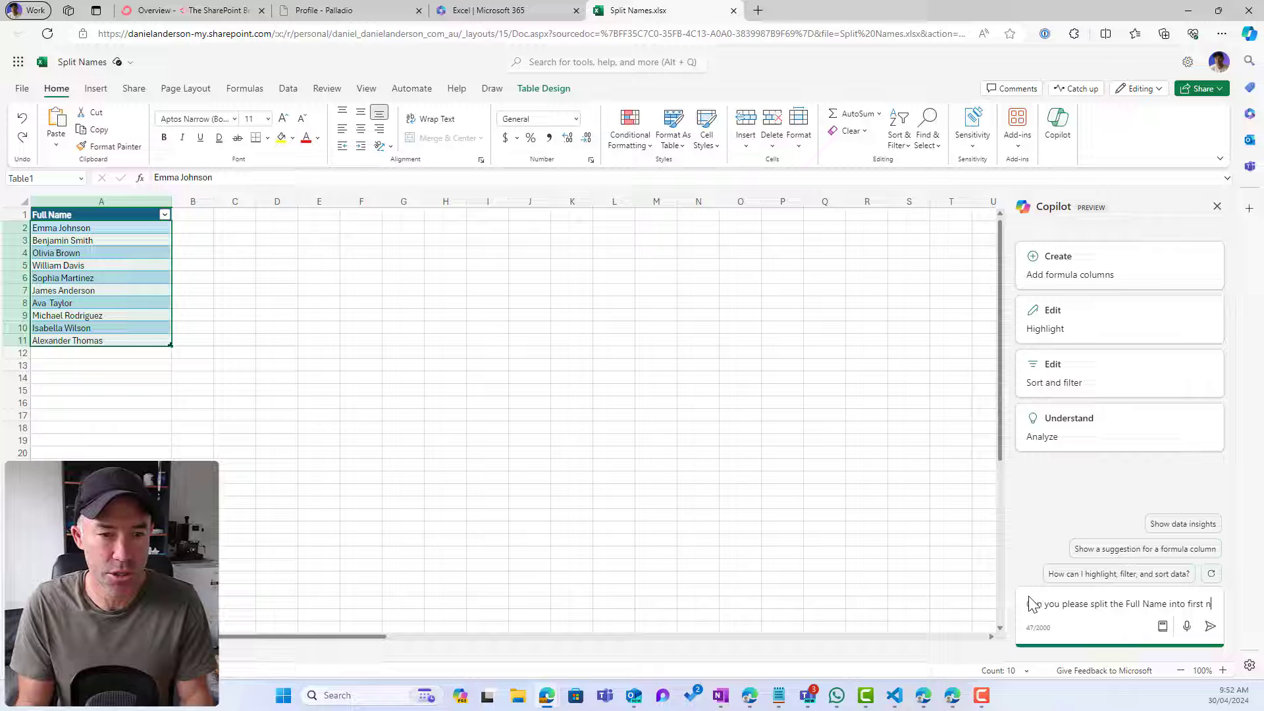
pyautogui.write('and last name')
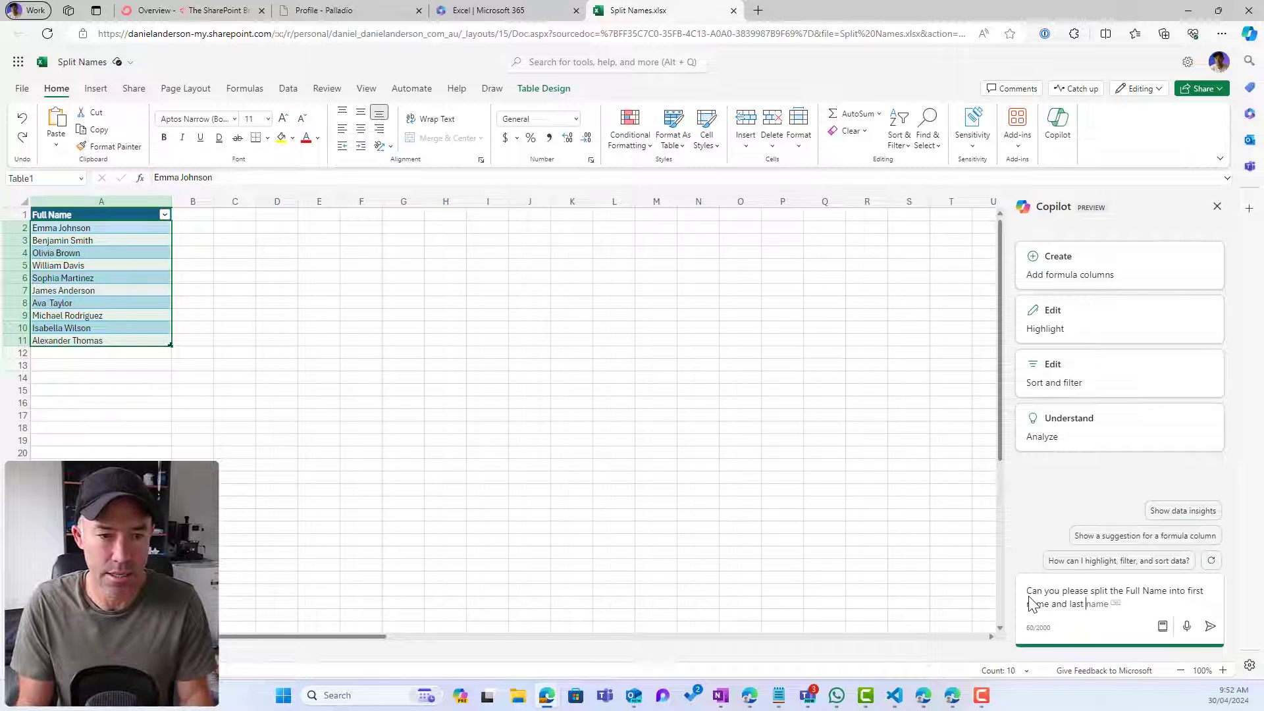
pyautogui.click(1210, 626)
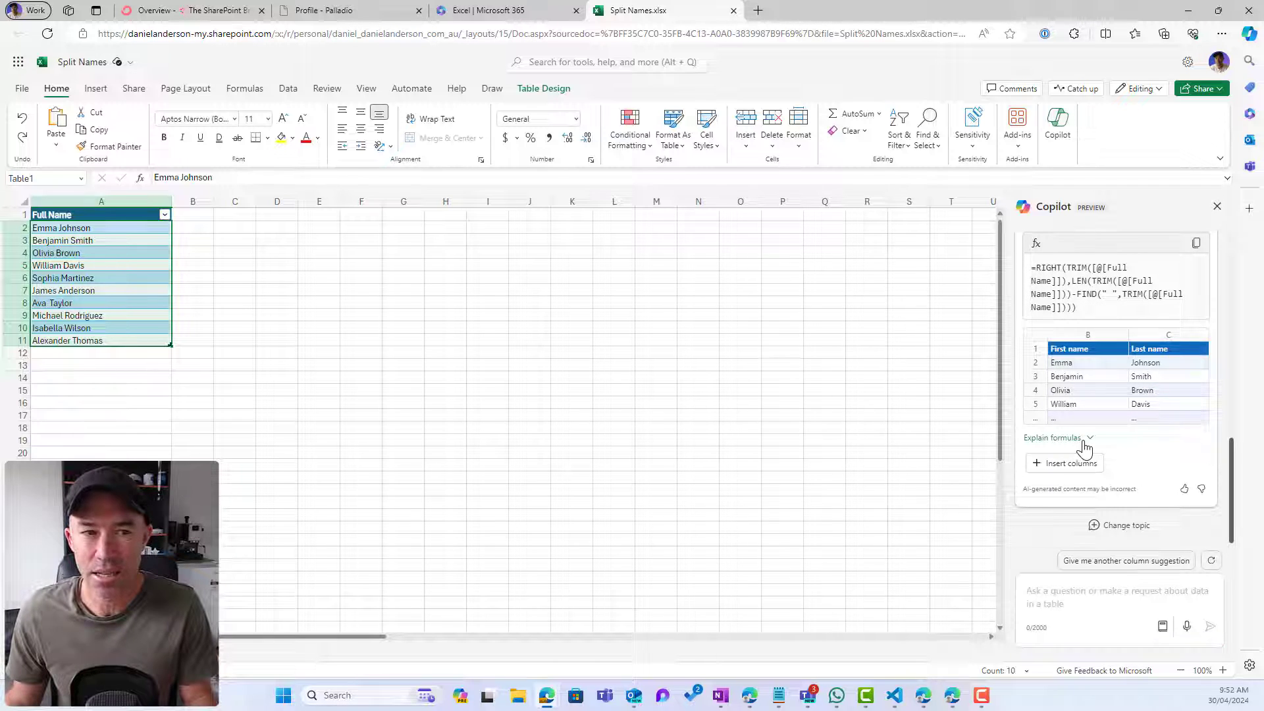
# Step: Expand and scroll through Copilot's explanation of the First name and Last name formulas
pyautogui.click(1056, 438)
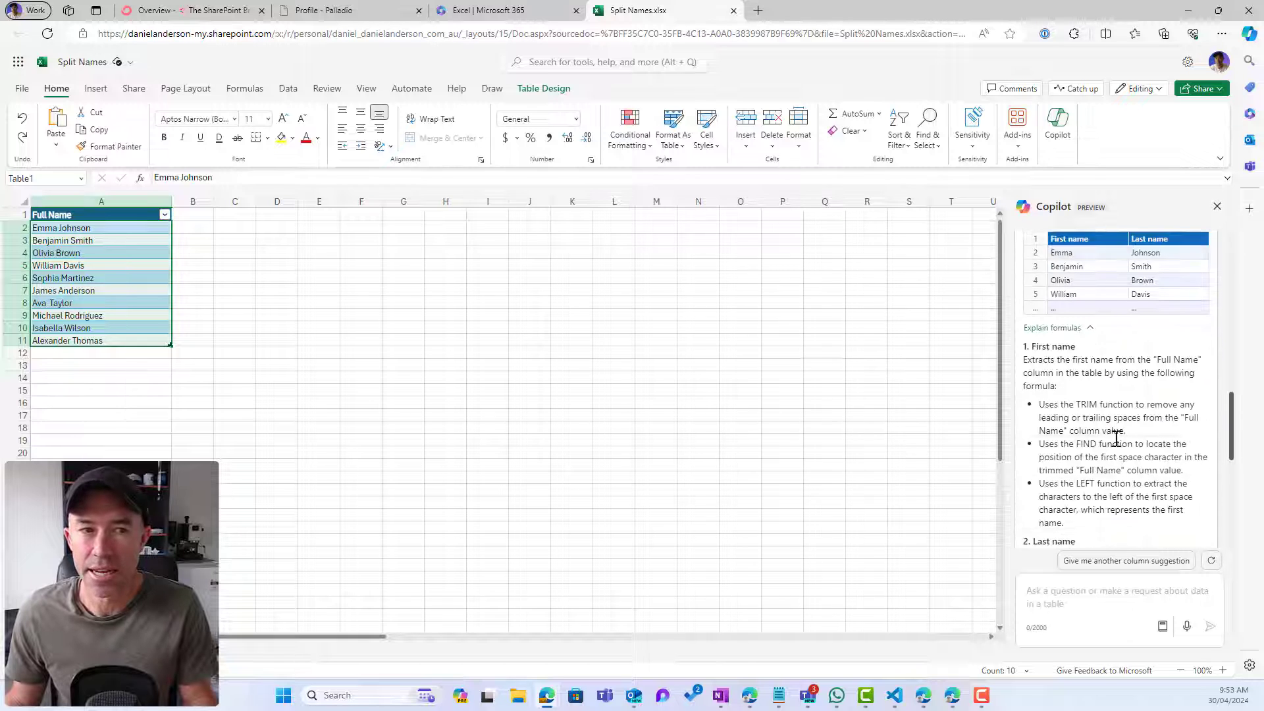
pyautogui.scroll(-3)
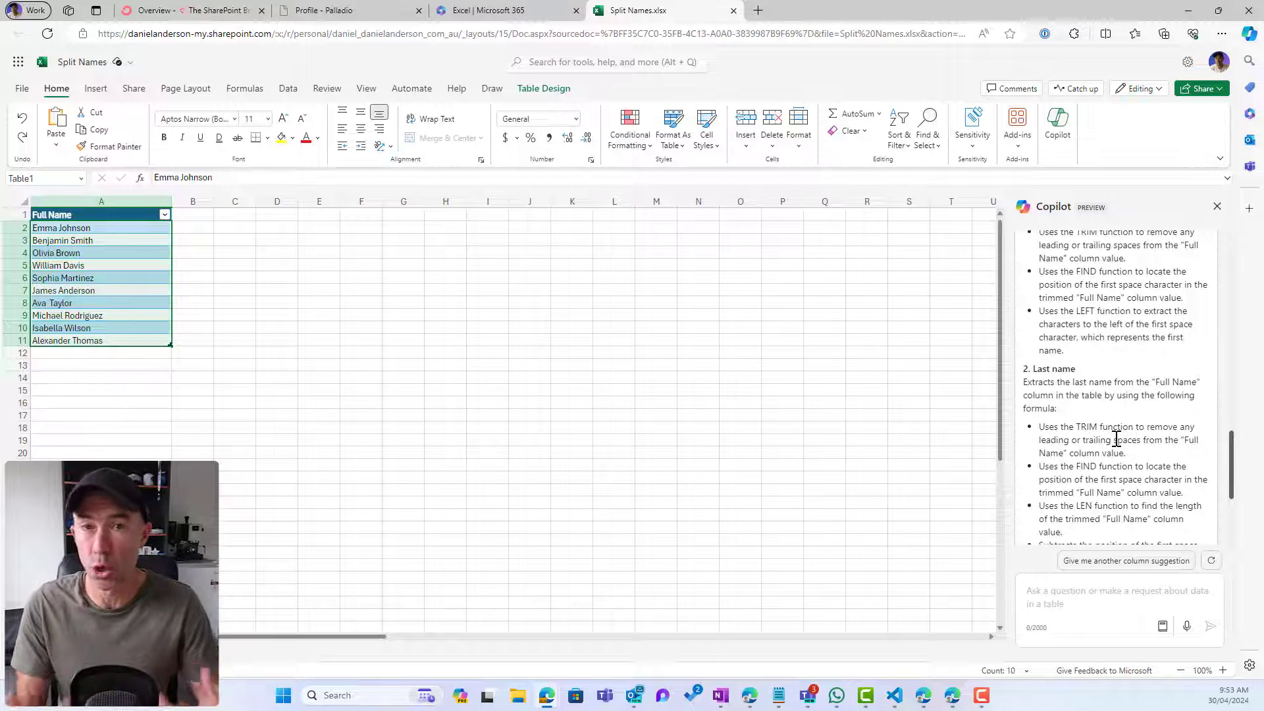
pyautogui.scroll(-3)
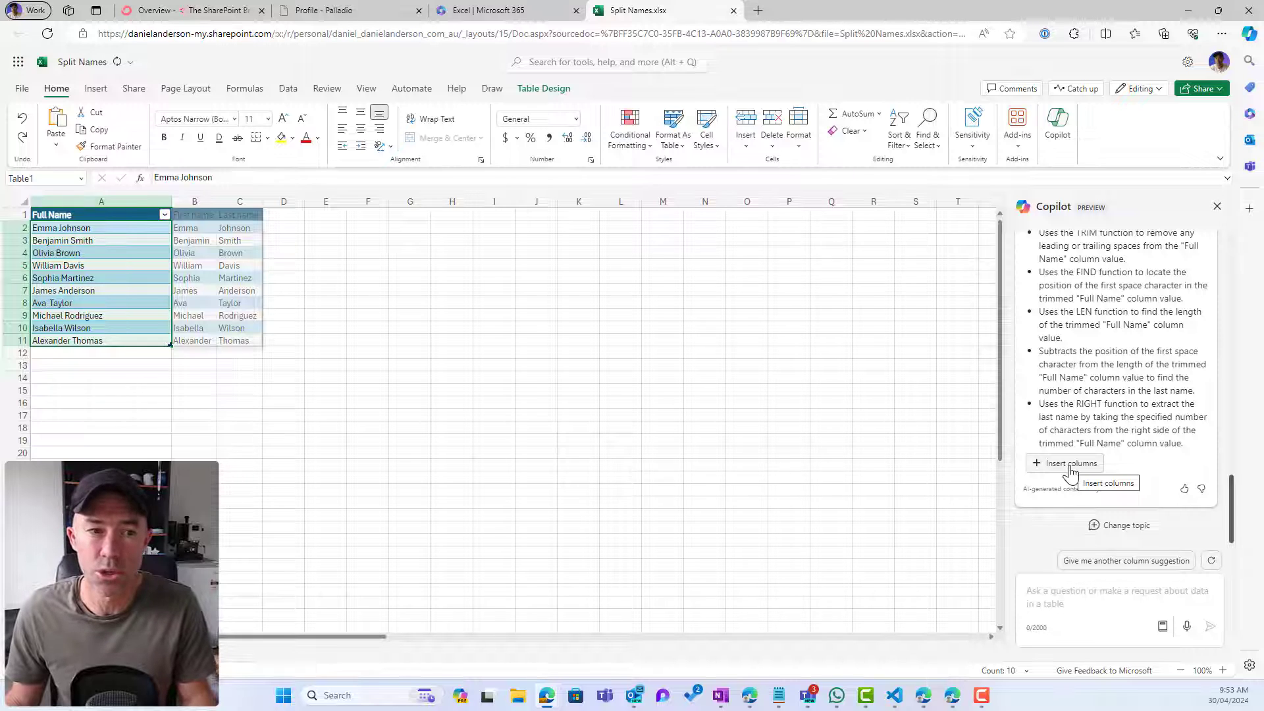
# Step: Insert Copilot's suggested First name and Last name columns for all ten rows
pyautogui.click(1070, 463)
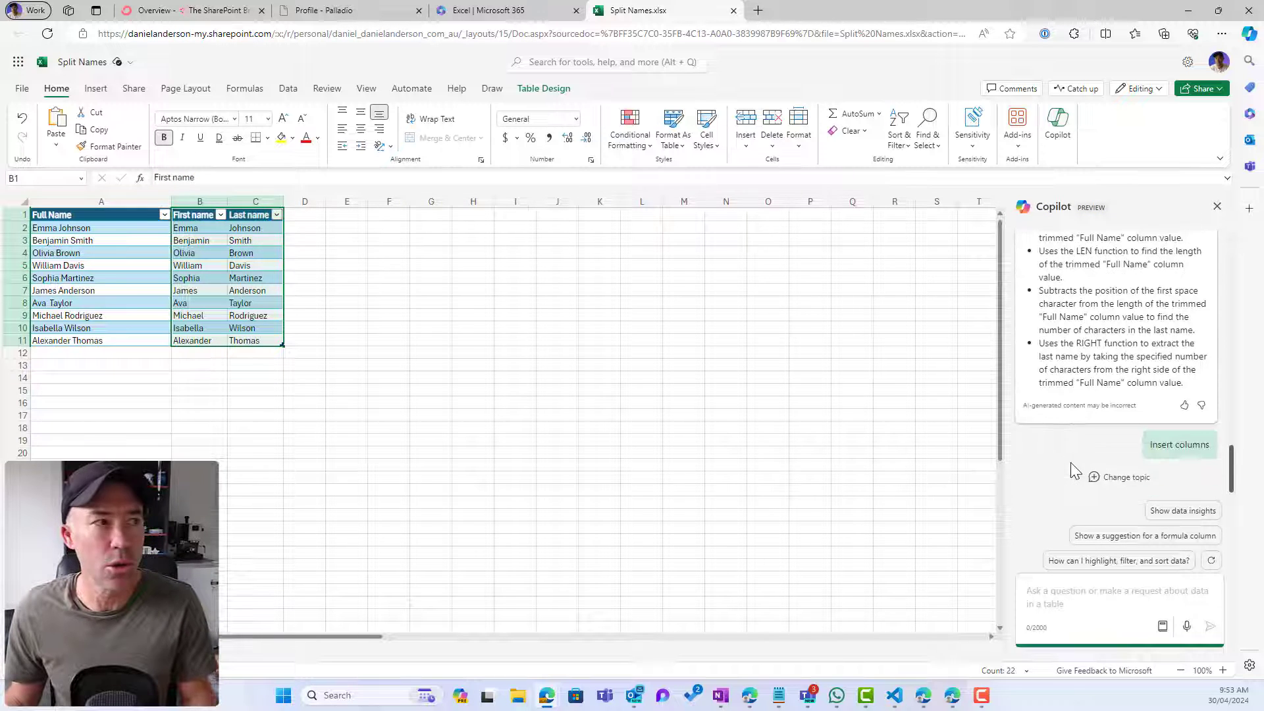